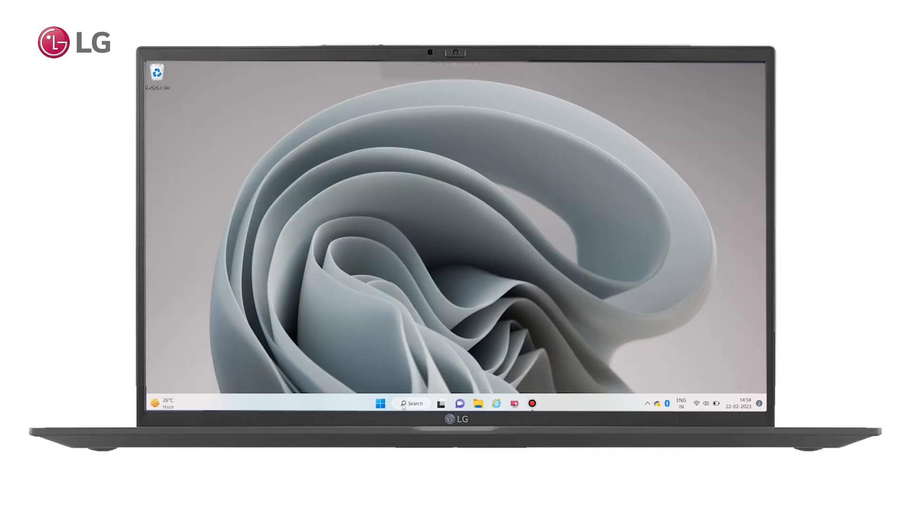
# Search Windows for 'cmd' and launch Command Prompt from Best match
pyautogui.click(411, 404)
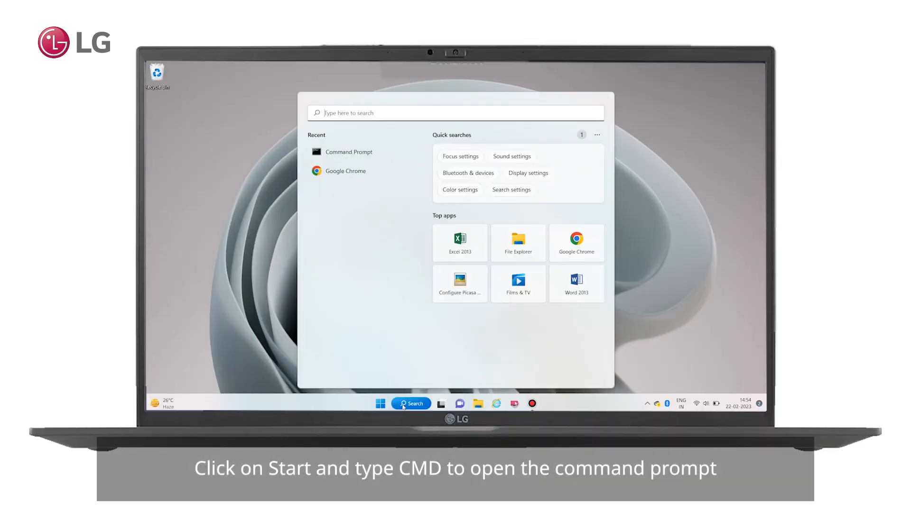
pyautogui.write('cmd')
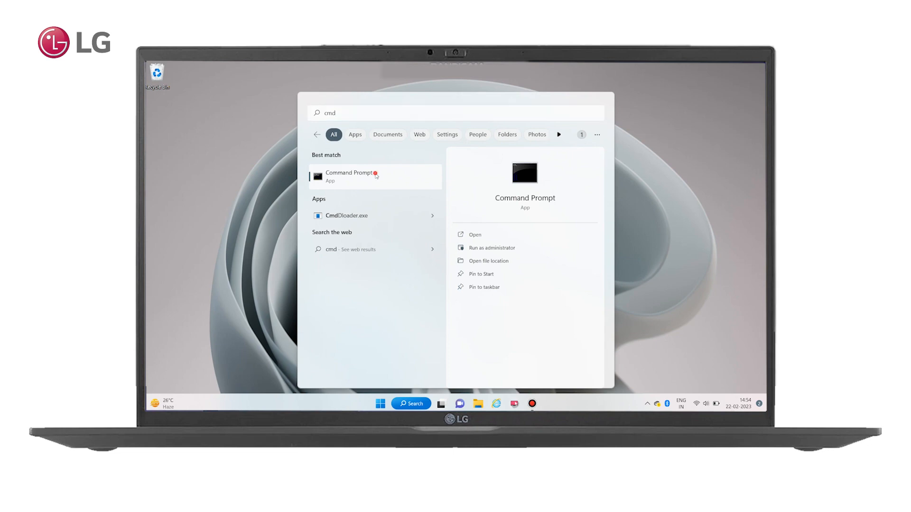
pyautogui.click(349, 176)
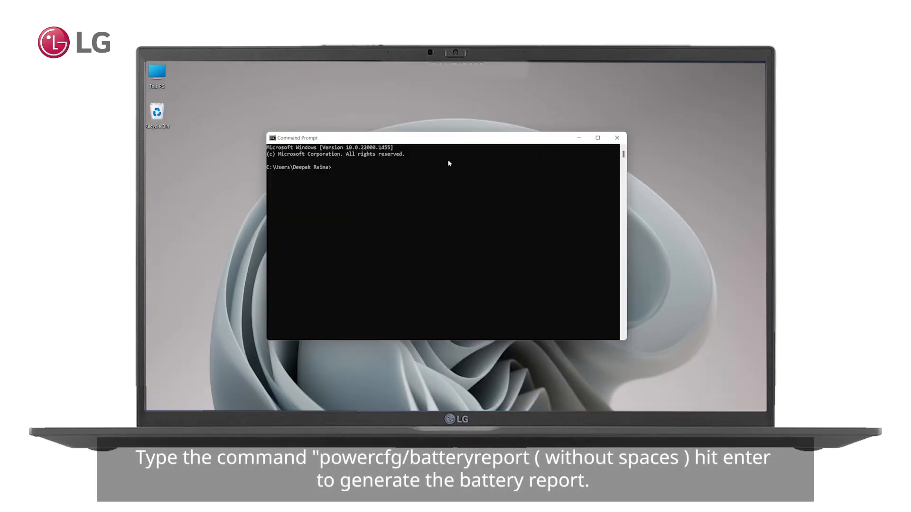
# Run powercfg /batteryreport and select the saved battery-report.html path in the output
pyautogui.write('power')
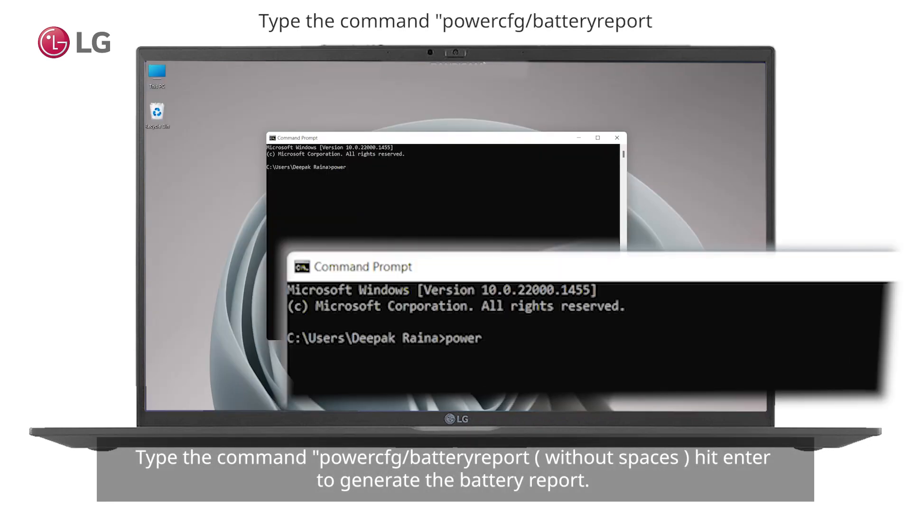
pyautogui.write('cf')
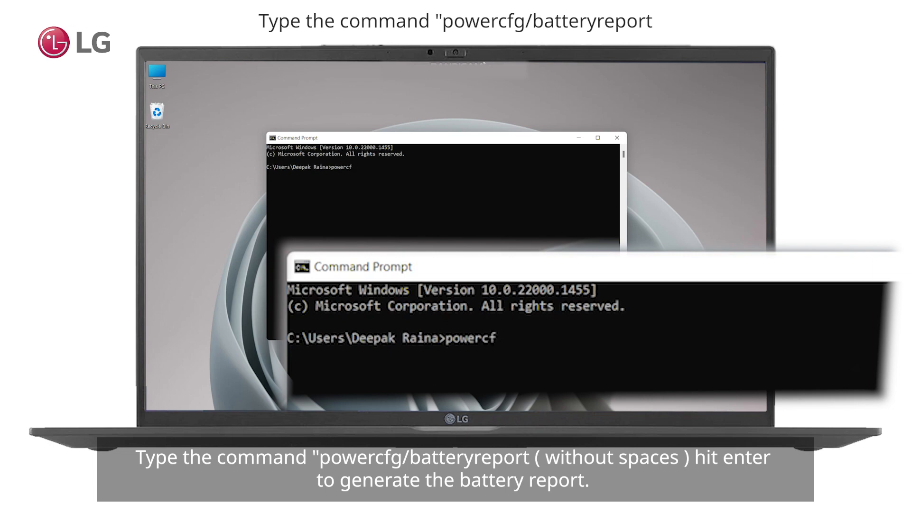
pyautogui.write('g')
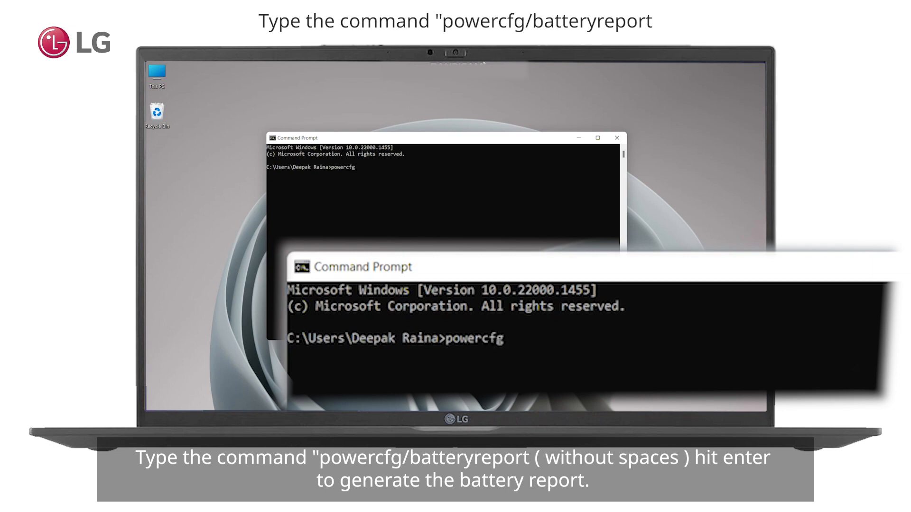
pyautogui.write('/batter')
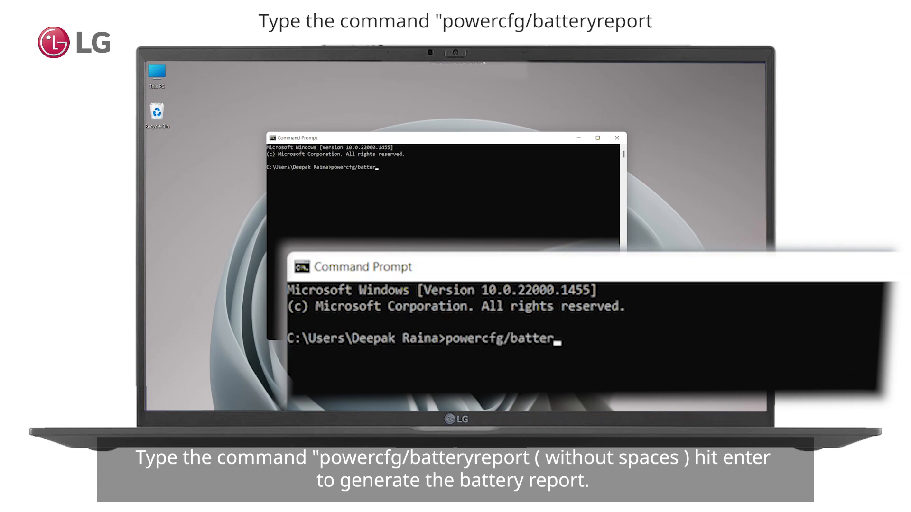
pyautogui.write('yreport')
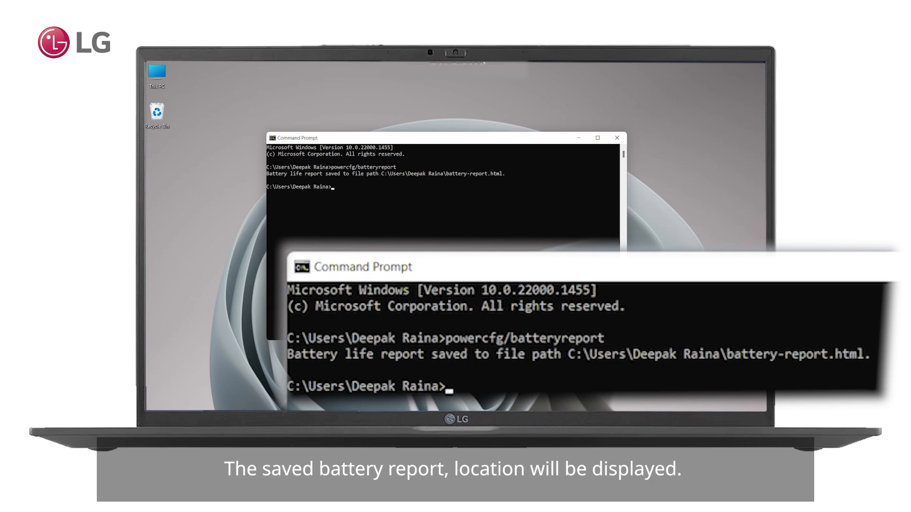
pyautogui.moveTo(671, 369)
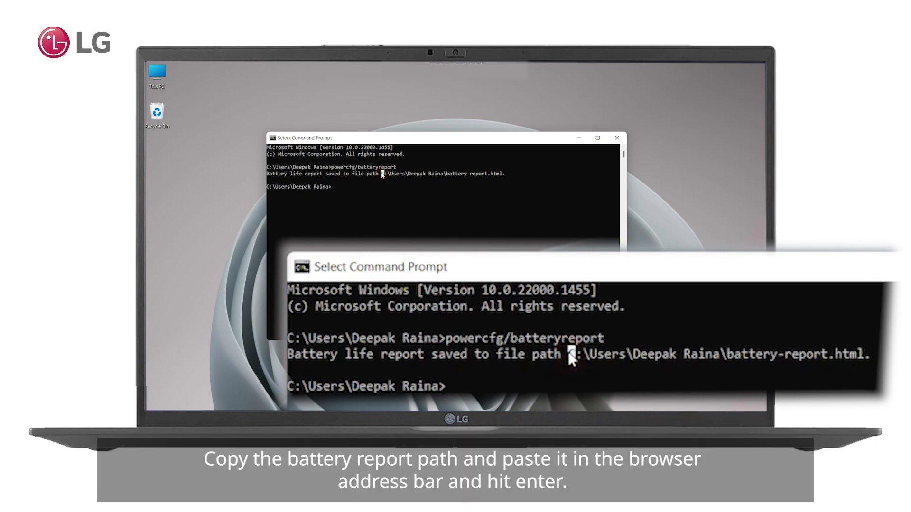
pyautogui.moveTo(382, 174); pyautogui.dragTo(485, 174)
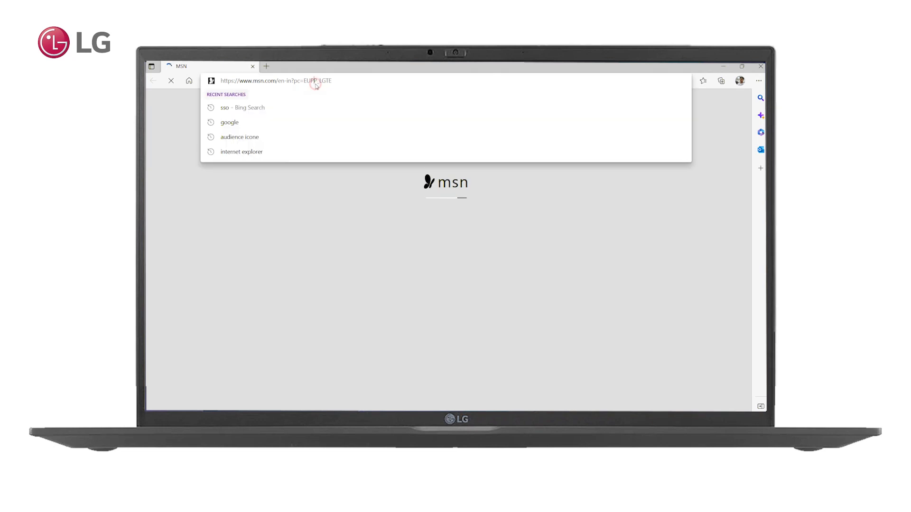
# Load C:\Users\Deepak Raina\battery-report.html in the Edge address bar
pyautogui.write('C:\\Users\\Deepak Raina\\battery-report.html.')
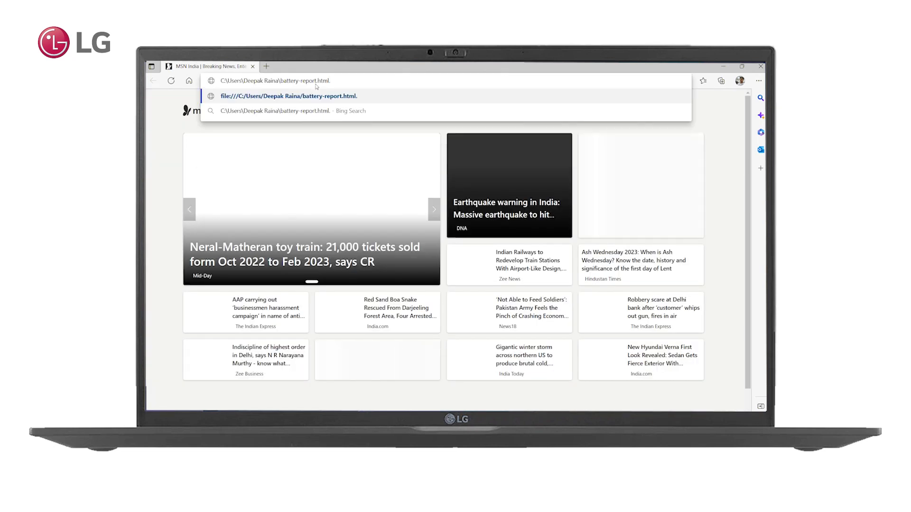
pyautogui.press('Enter')
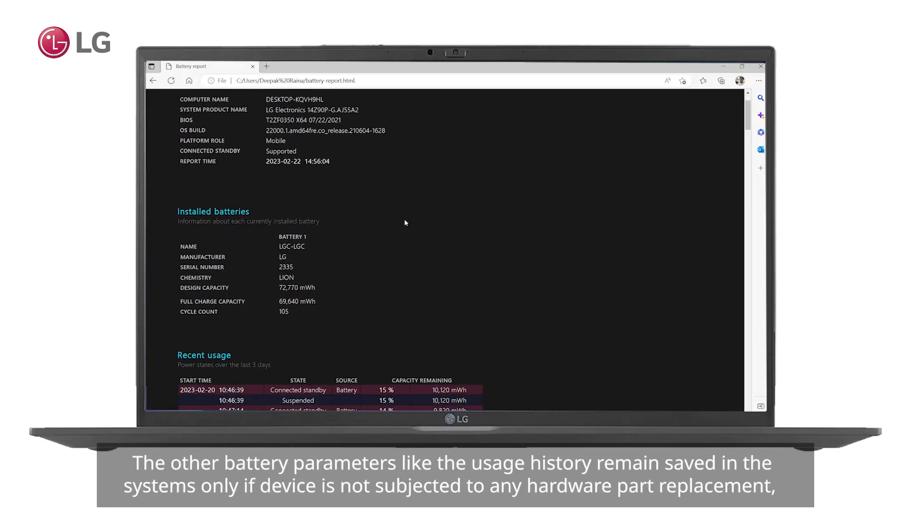
# Scroll the battery report down to the Recent usage table and Battery usage chart
pyautogui.scroll(-3)
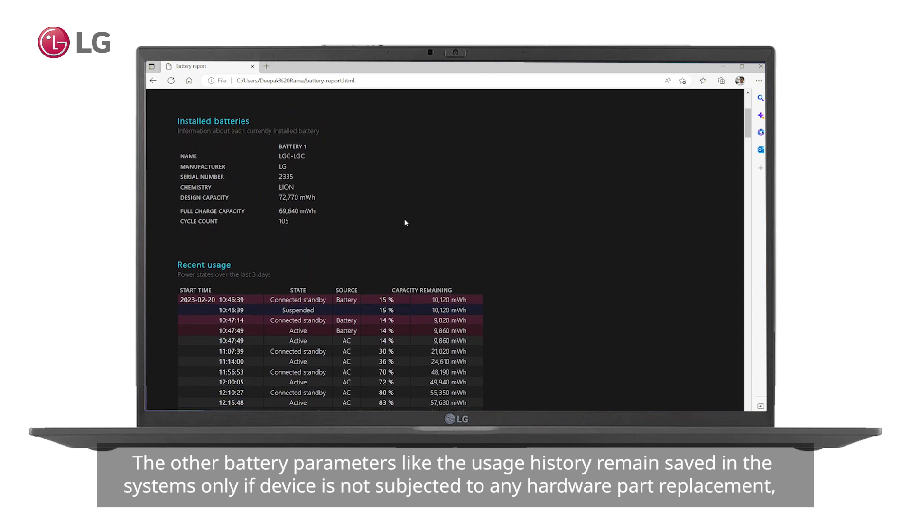
pyautogui.scroll(-3)
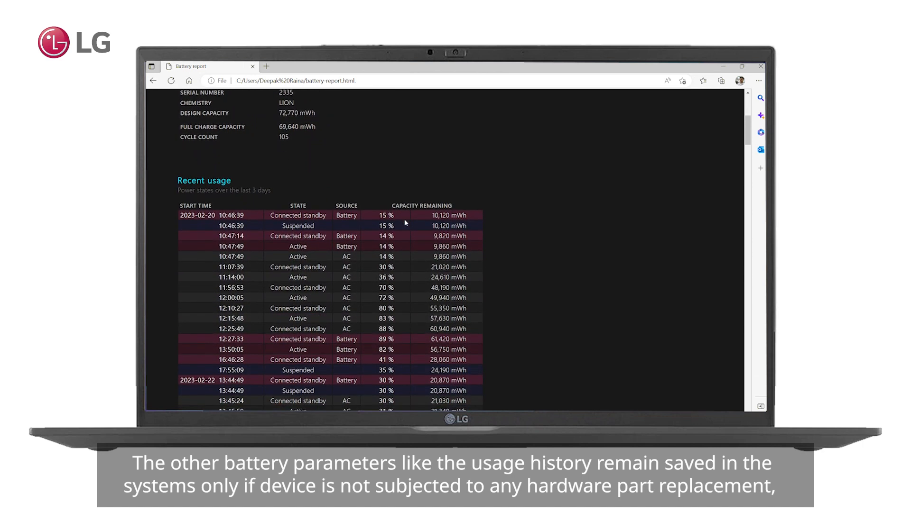
pyautogui.scroll(-3)
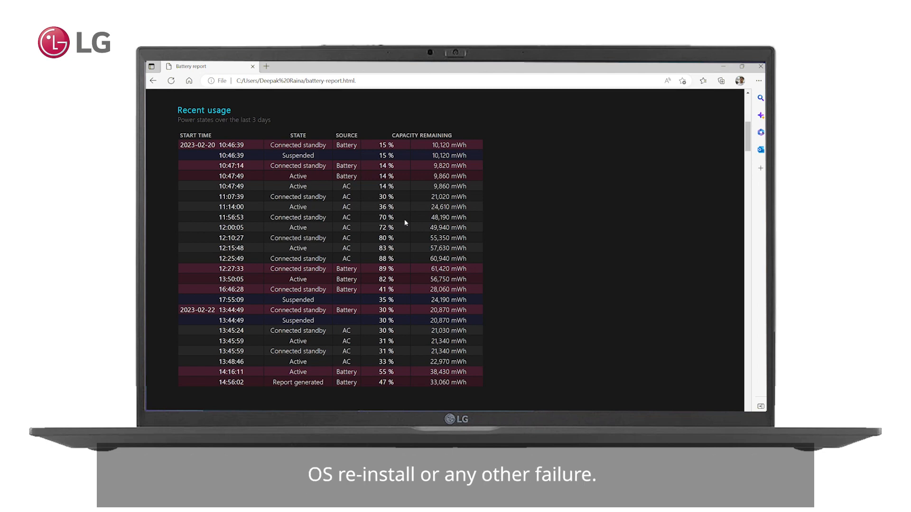
pyautogui.scroll(-3)
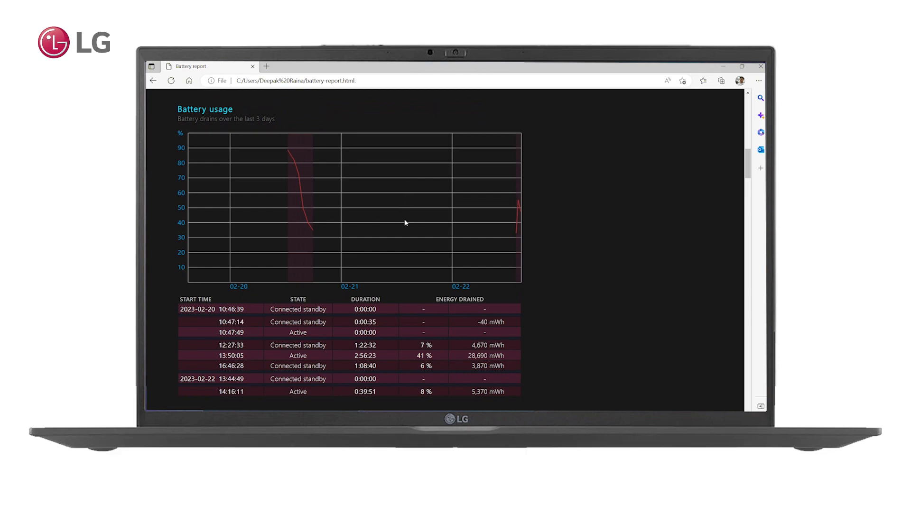
# Scroll through Usage history, Battery capacity history and Battery life estimates
pyautogui.scroll(-3)
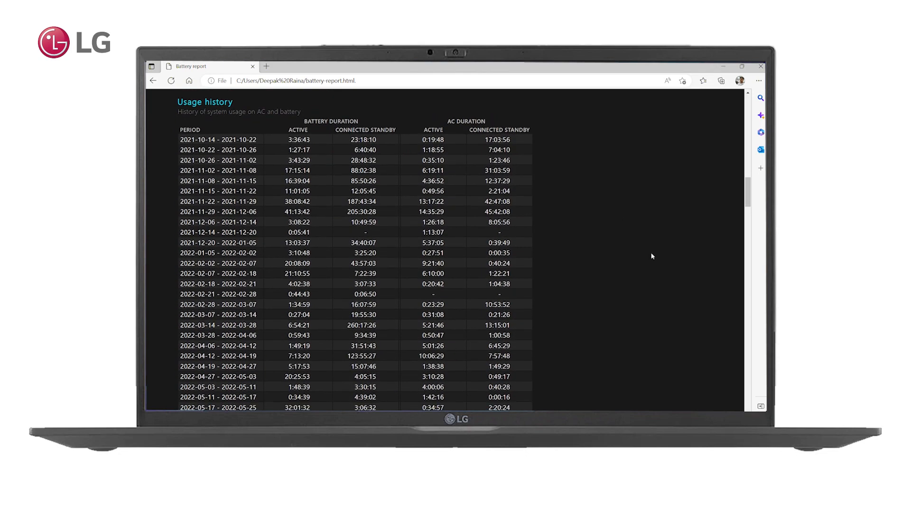
pyautogui.scroll(-3)
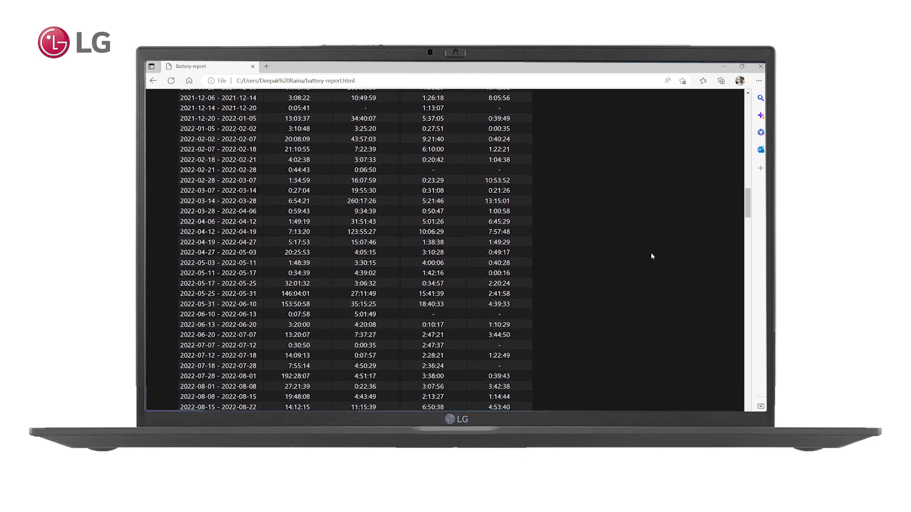
pyautogui.scroll(-3)
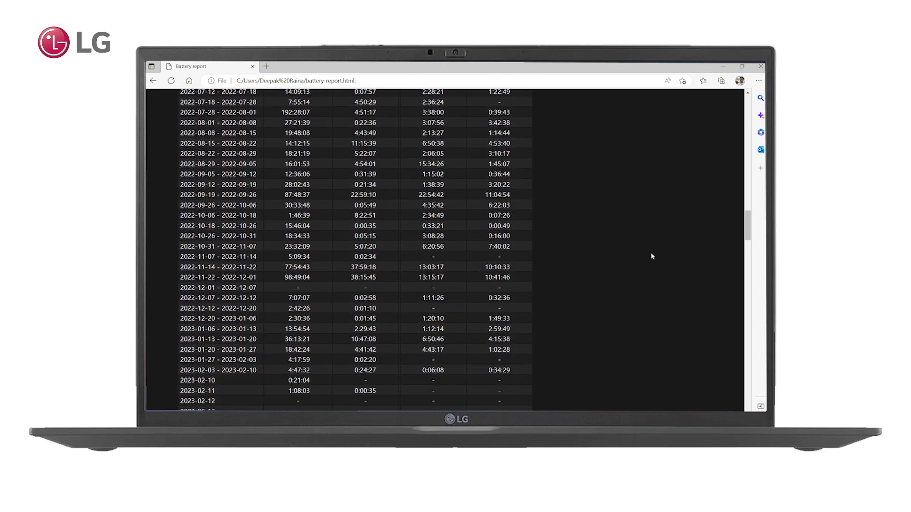
pyautogui.scroll(-3)
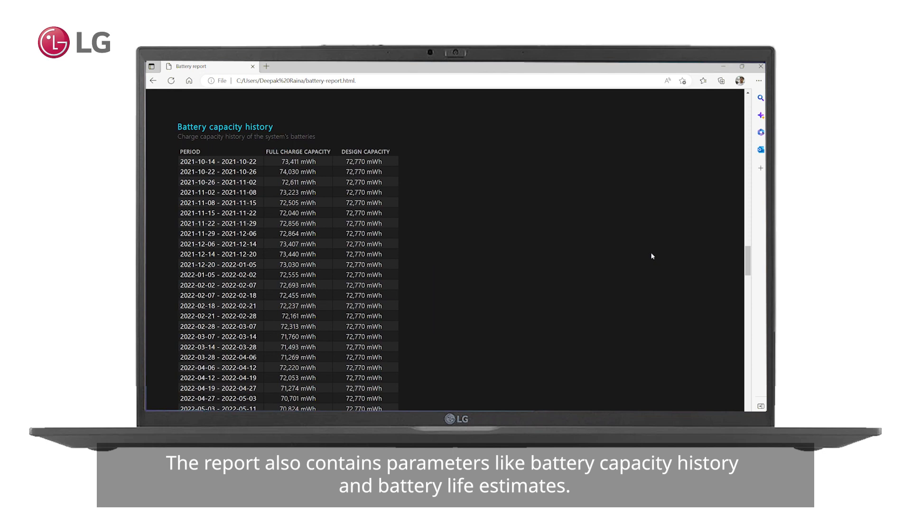
pyautogui.scroll(-3)
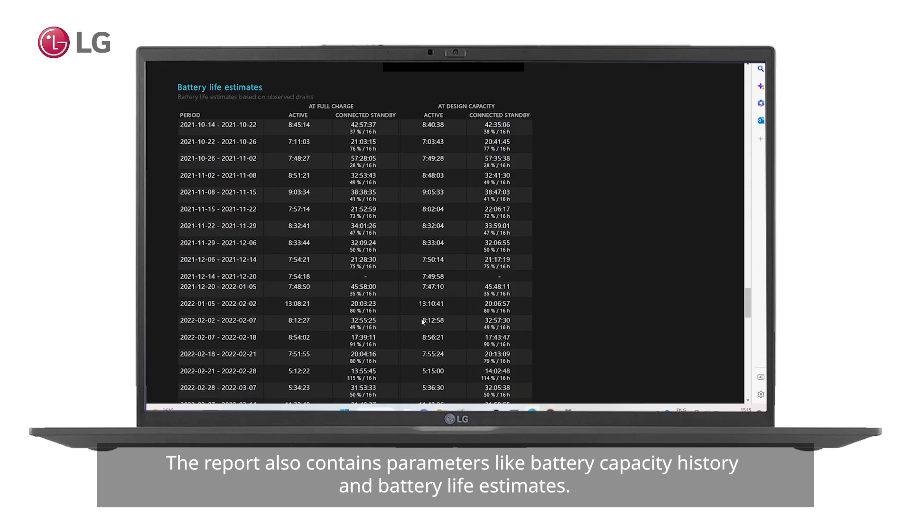